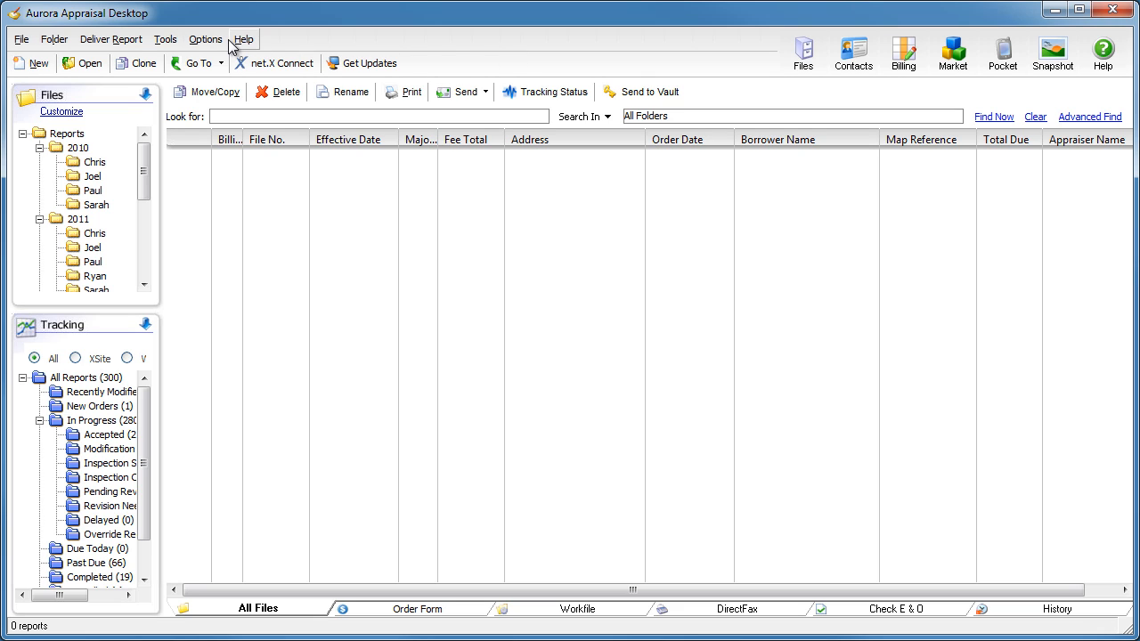
# - Adjust and confirm the report list's column layout from the configuration menu
pyautogui.click(217, 41)
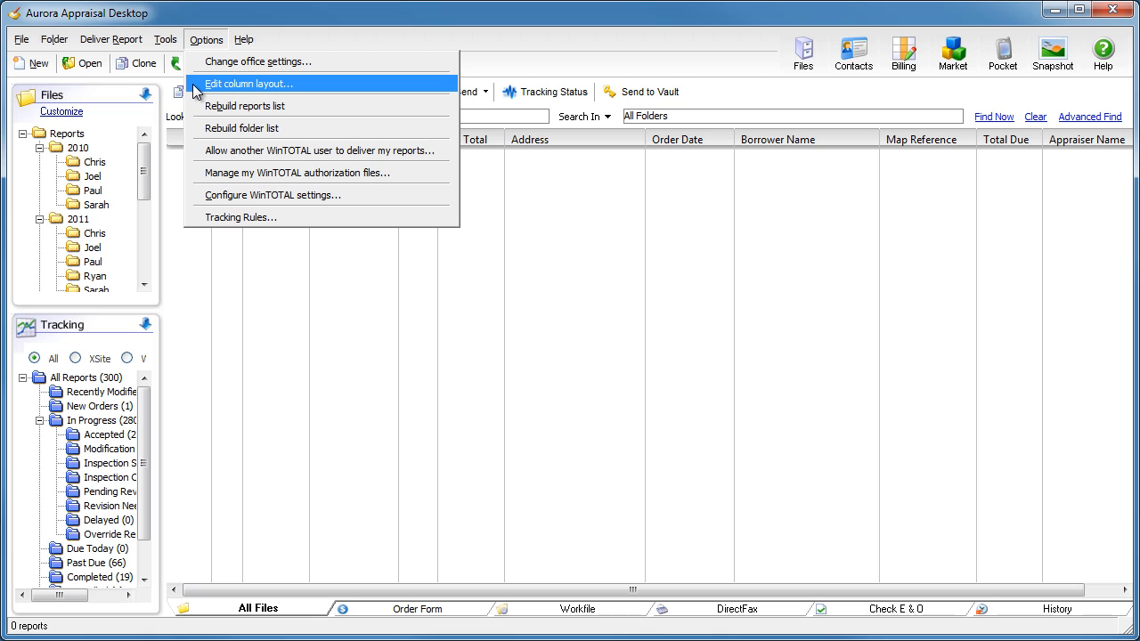
pyautogui.click(256, 86)
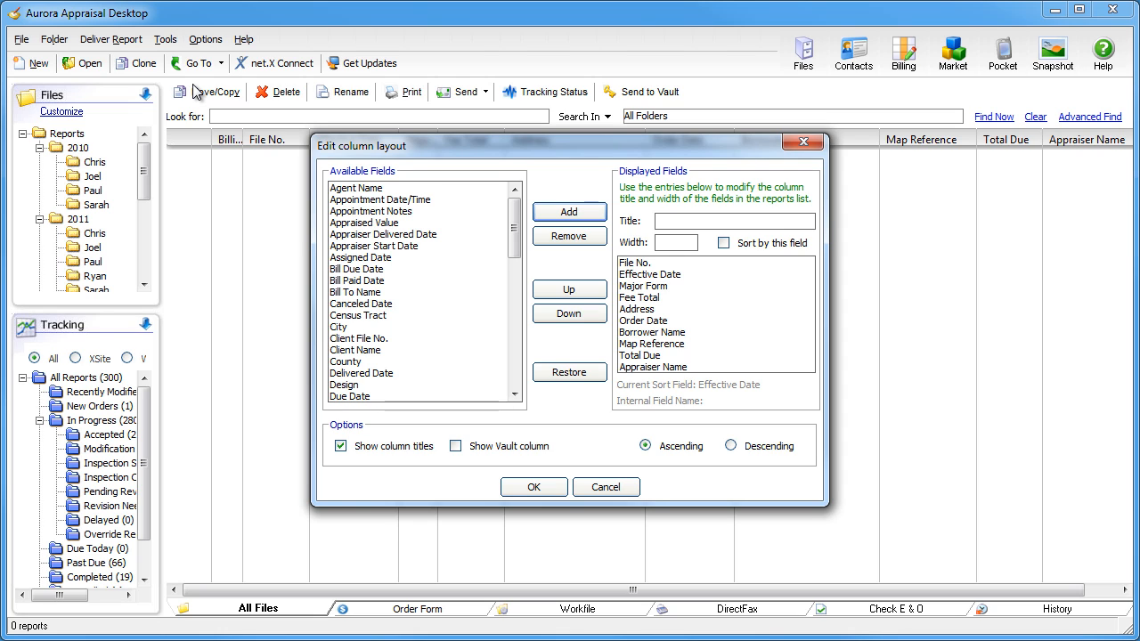
pyautogui.click(534, 487)
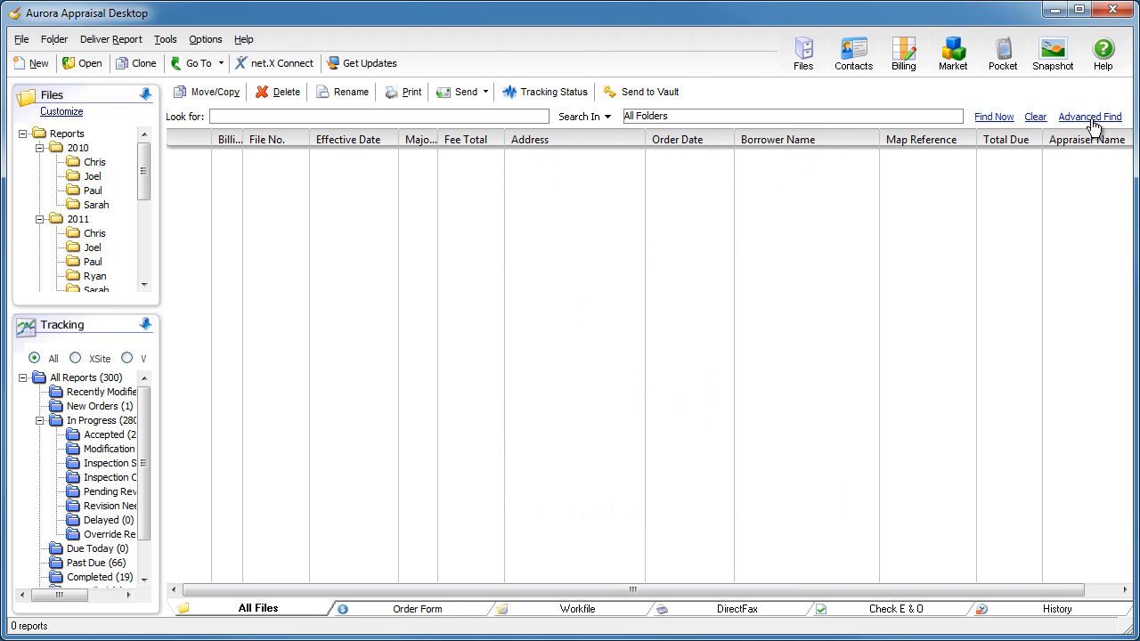
# - Run an Advanced Find for order dates 06/01/2012 to 07/31/2012, returning 20 reports
pyautogui.click(1096, 115)
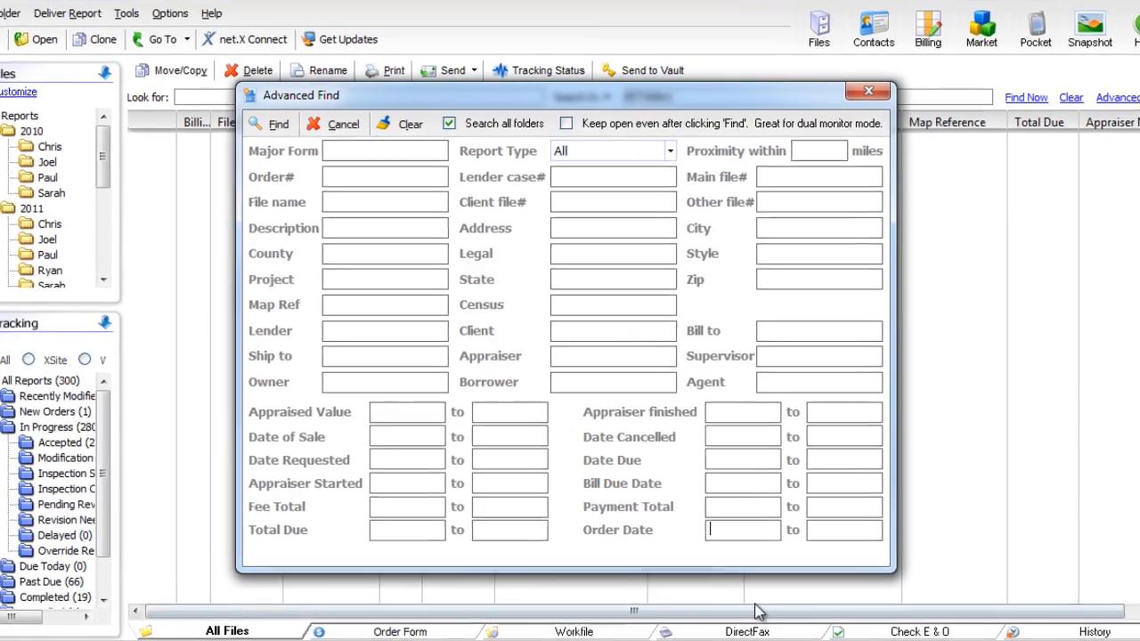
pyautogui.write('06/01')
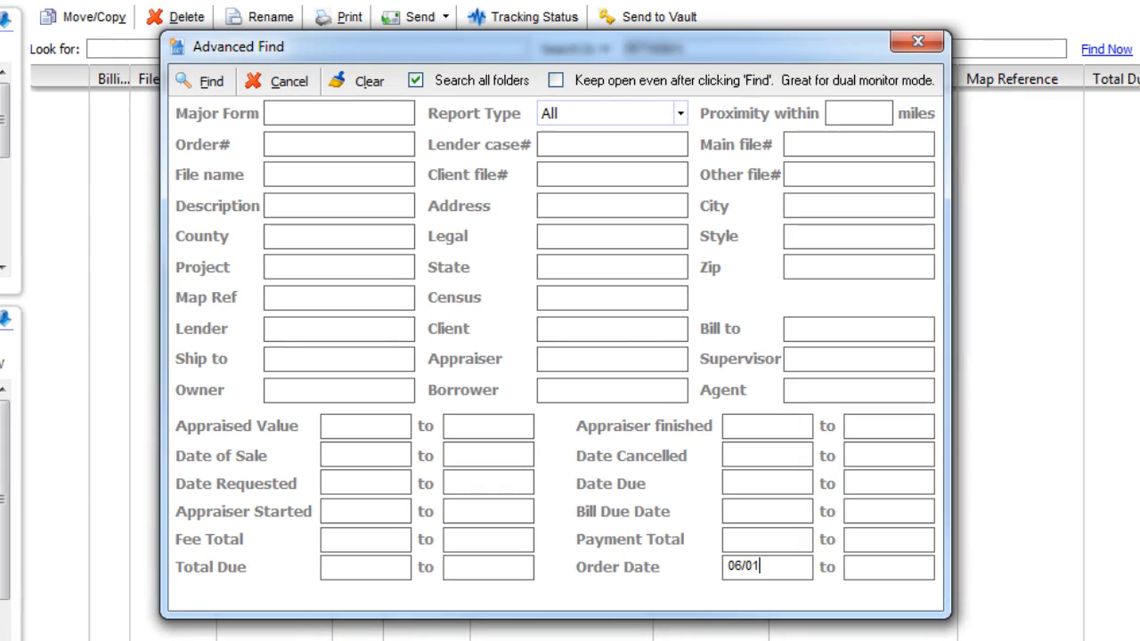
pyautogui.write('07/31/2012')
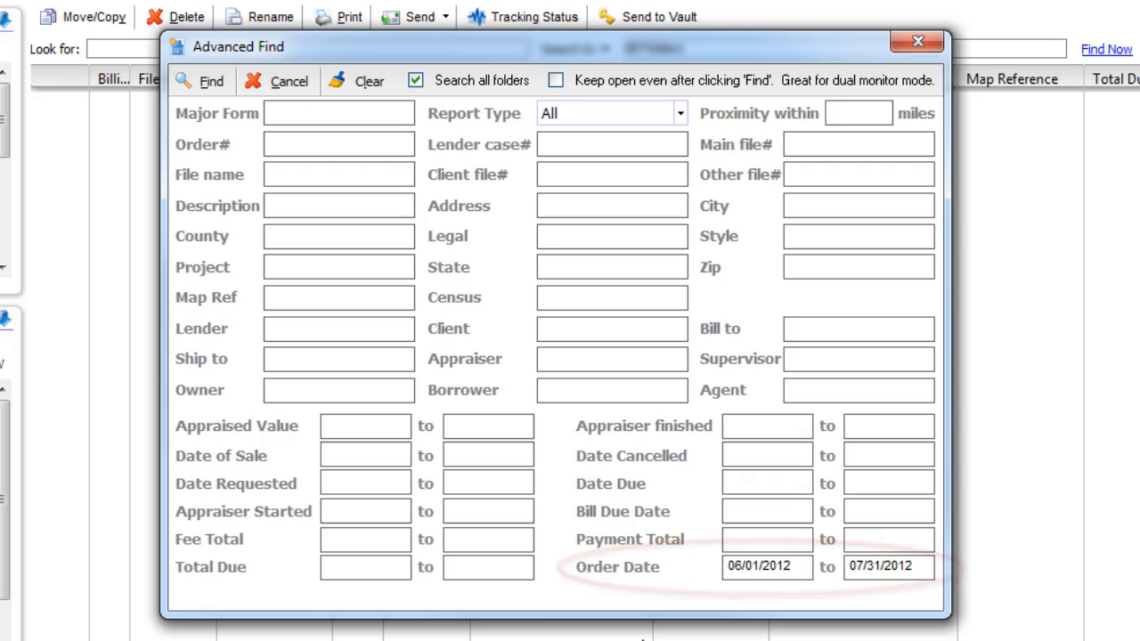
pyautogui.click(199, 82)
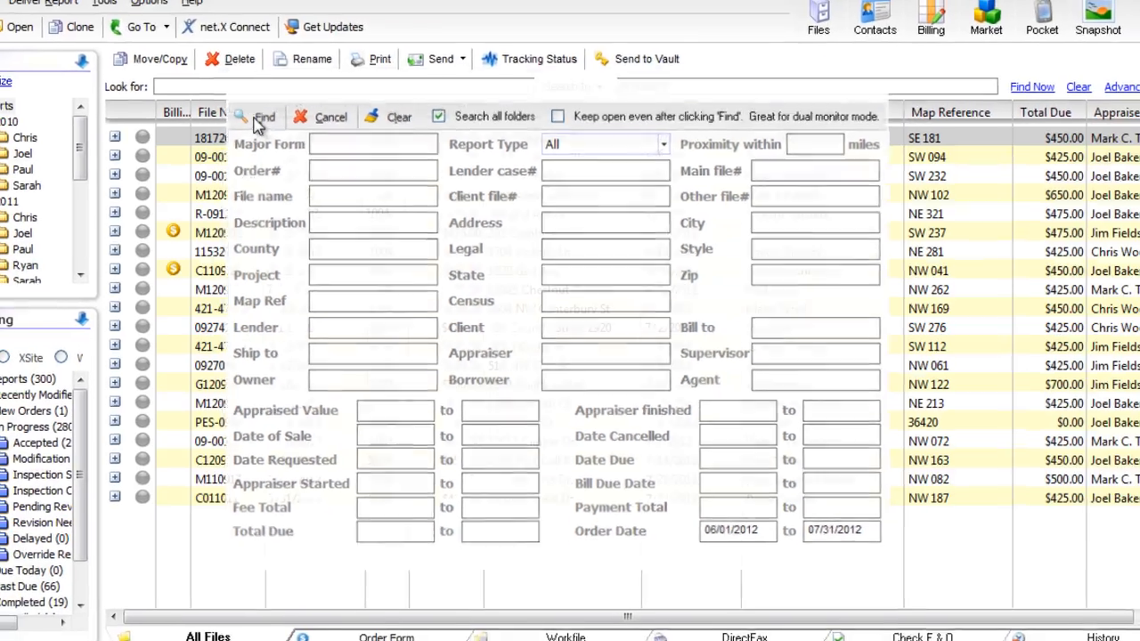
pyautogui.click(331, 117)
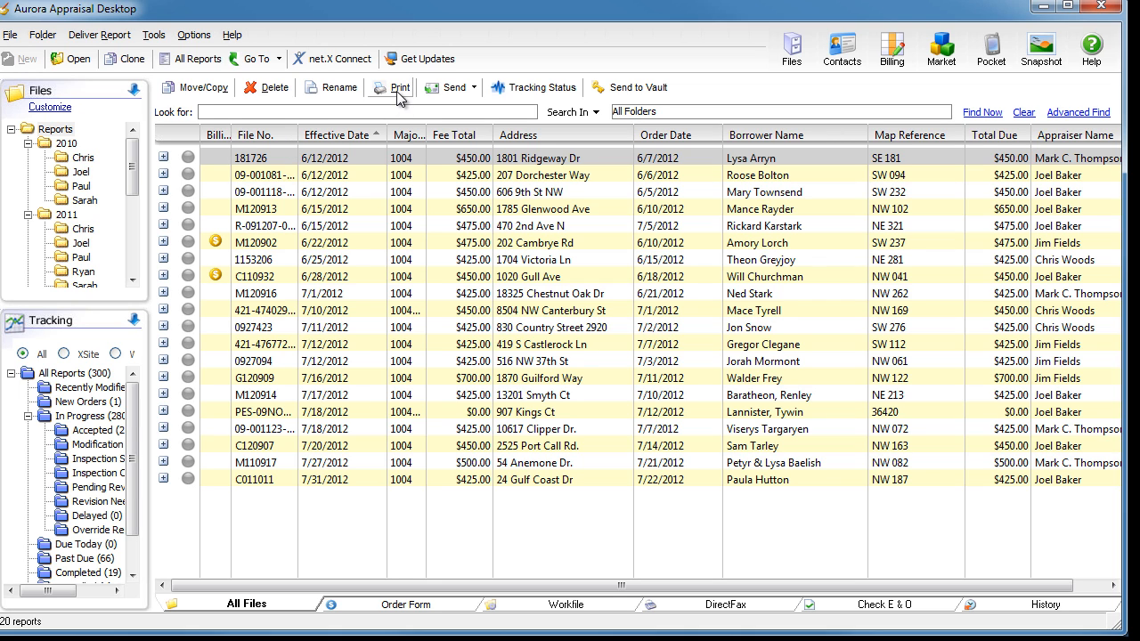
pyautogui.click(395, 87)
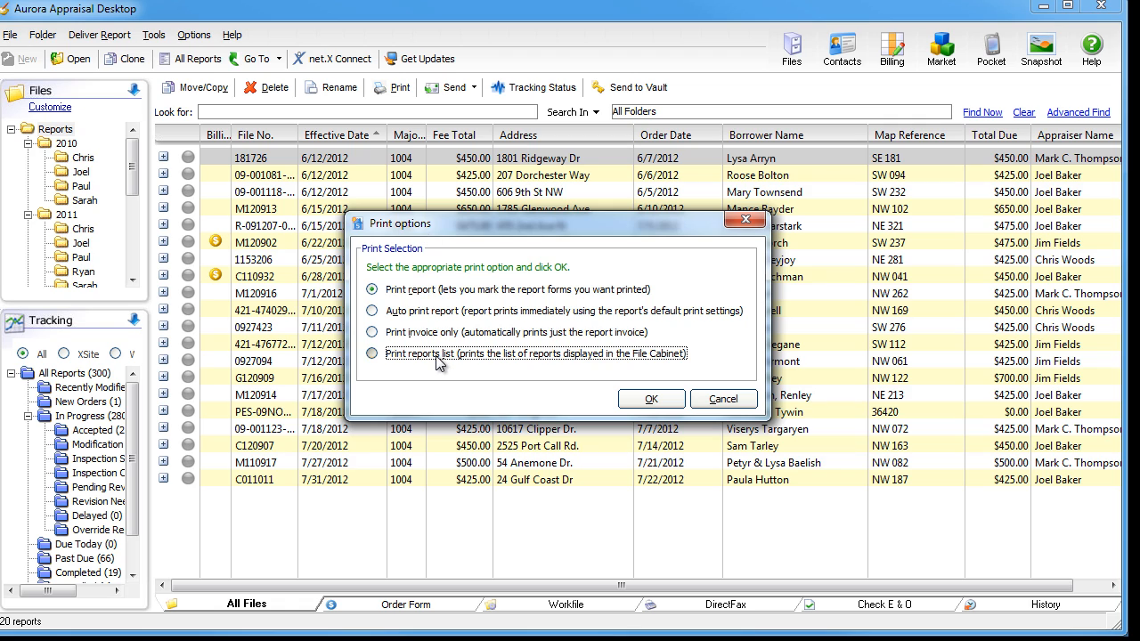
pyautogui.click(370, 352)
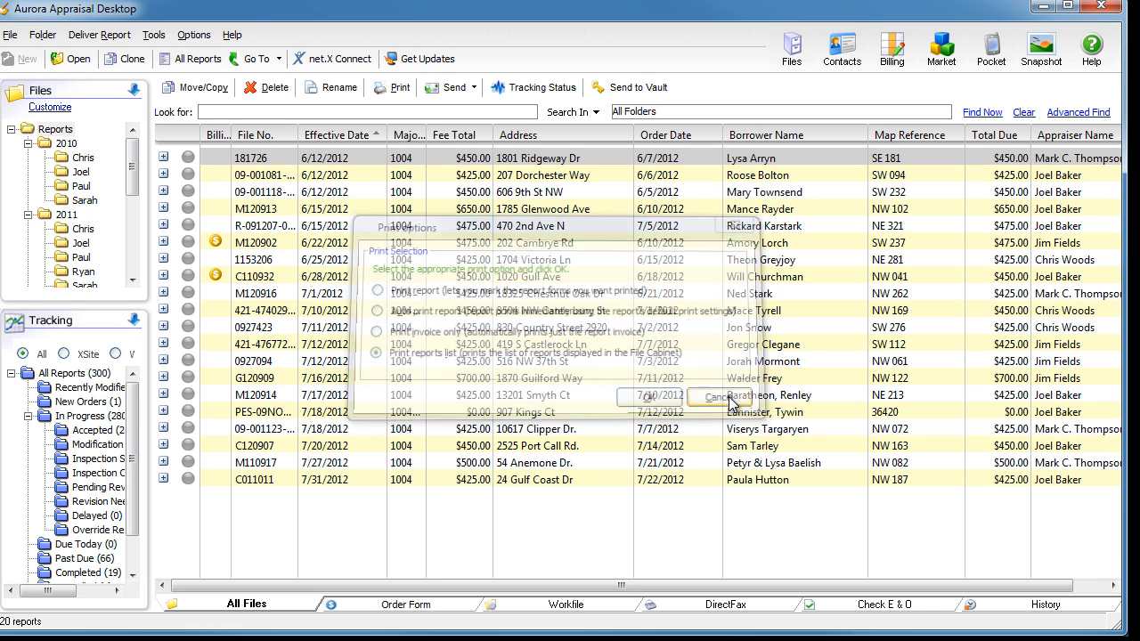
pyautogui.click(716, 396)
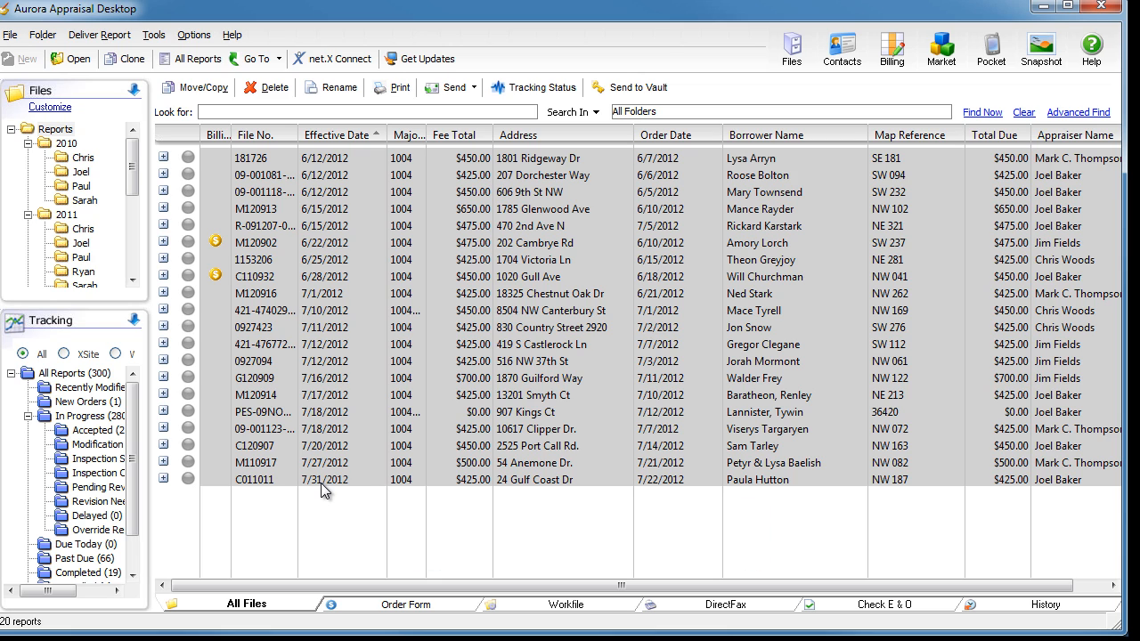
# - Paste the 20 copied reports into the blank Excel sheet at cell A1
pyautogui.press('ctrl+c')
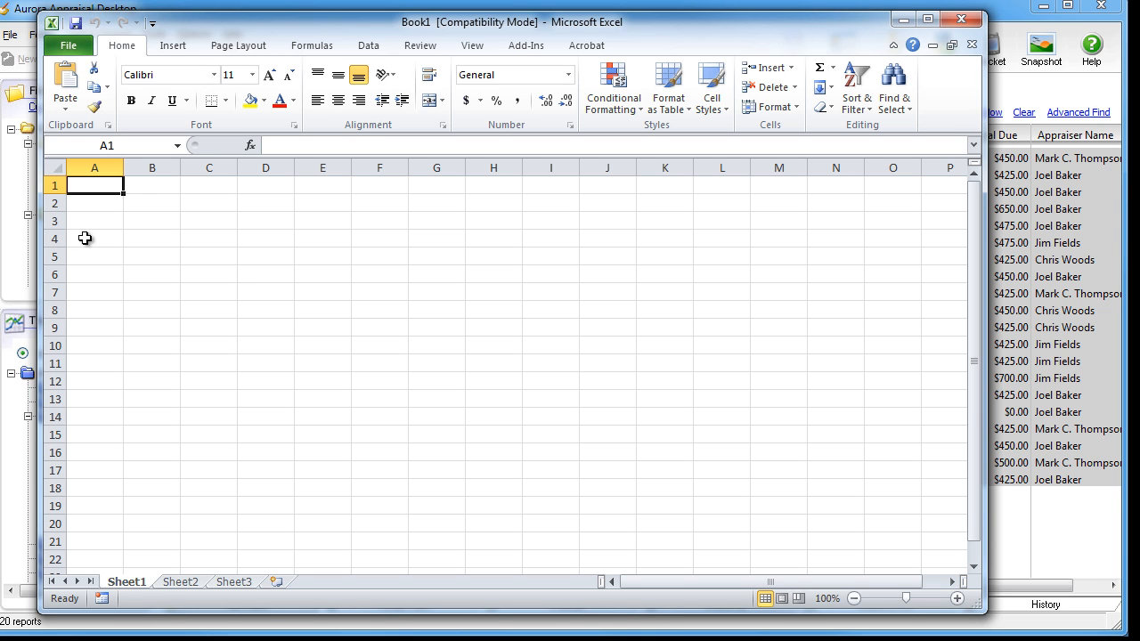
pyautogui.press('Ctrl+v')
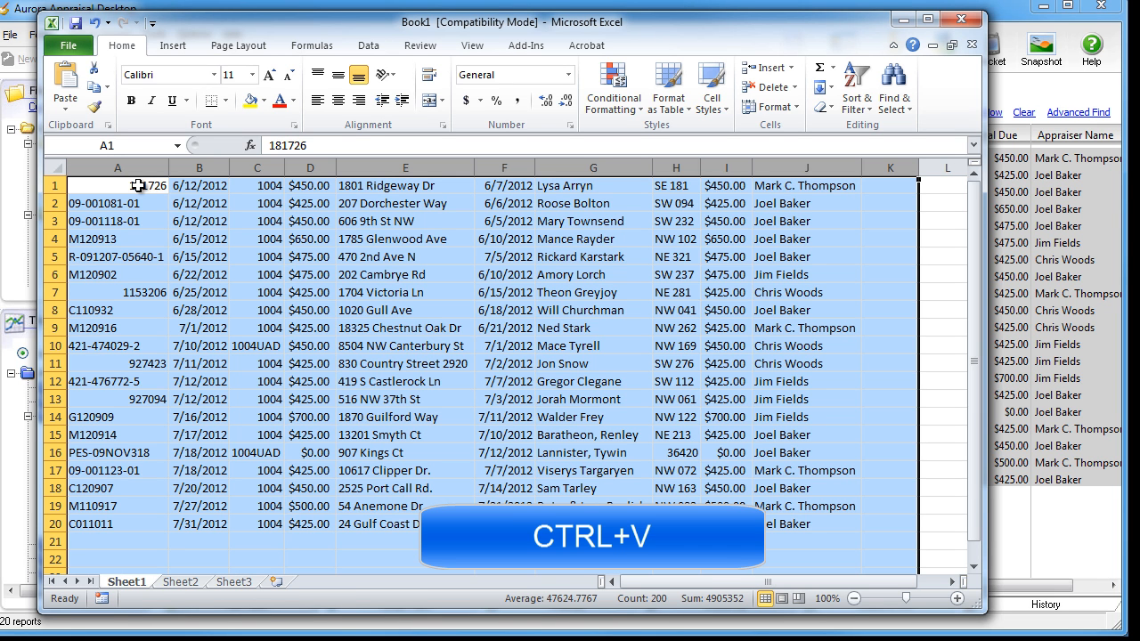